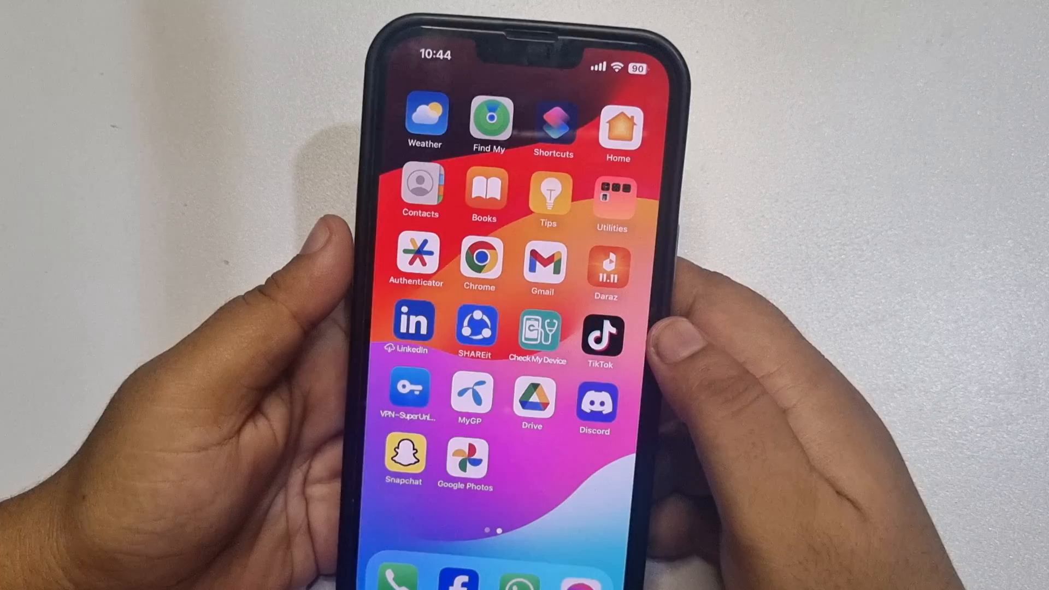
Launch Discord from the iOS home screen to reach the Online gaming server.
{"action": "left_click", "coordinate": [592, 397]}
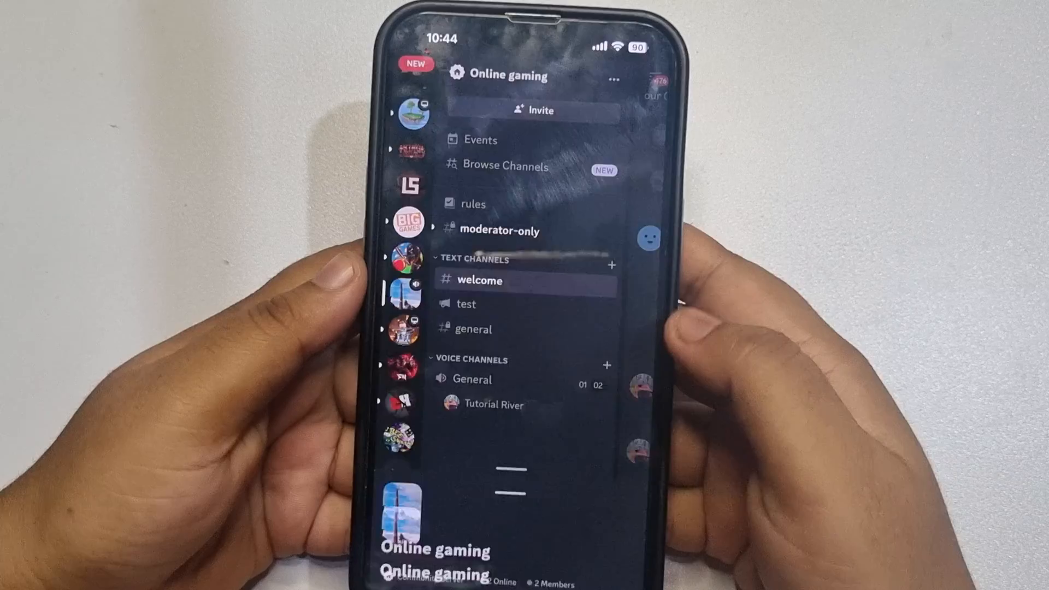
Go to Online gaming's server settings and start a new role under Roles.
{"action": "left_click", "coordinate": [592, 81]}
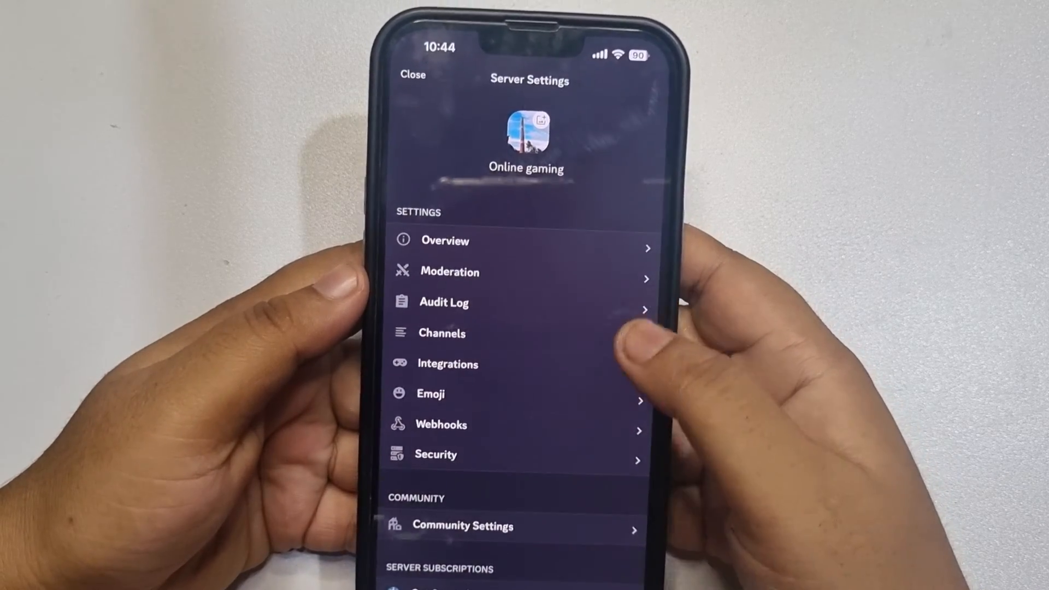
{"action": "scroll", "scroll_direction": "up", "scroll_amount": 3}
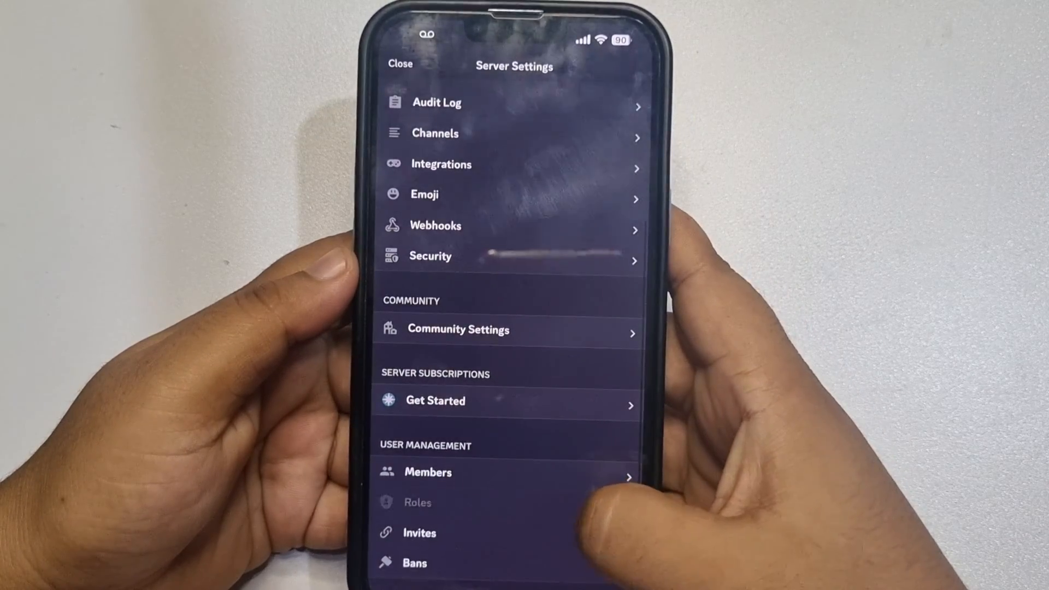
{"action": "left_click", "coordinate": [418, 503]}
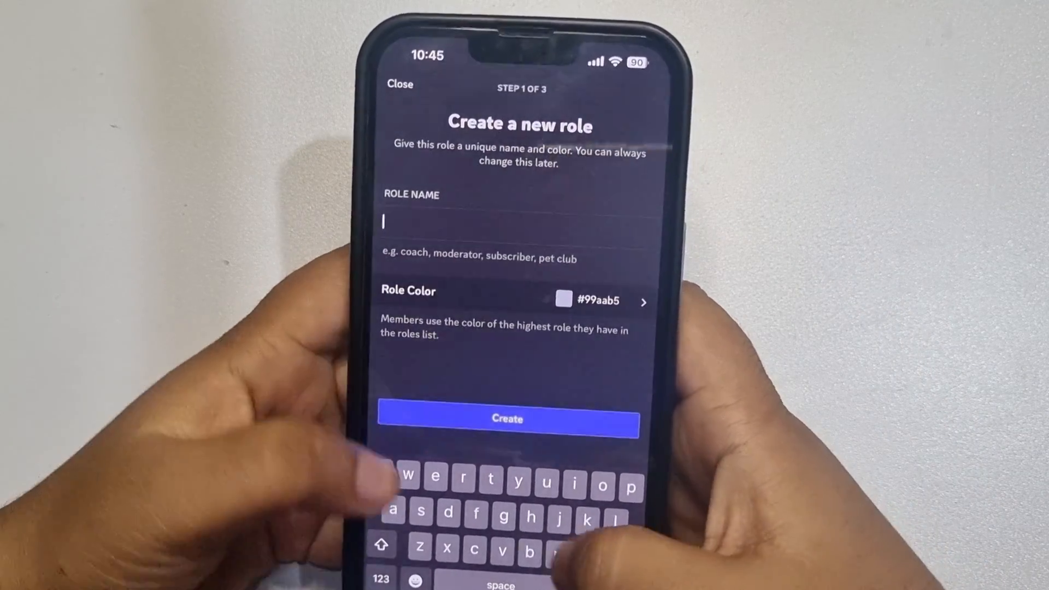
Name the new role 'test' and create it.
{"action": "type", "text": "test"}
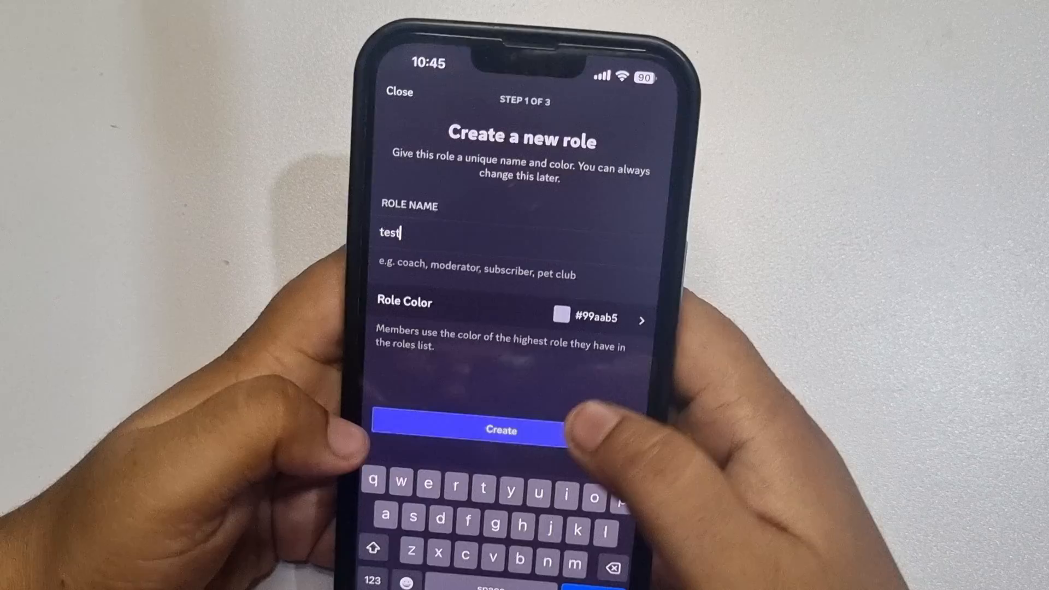
{"action": "left_click", "coordinate": [589, 319]}
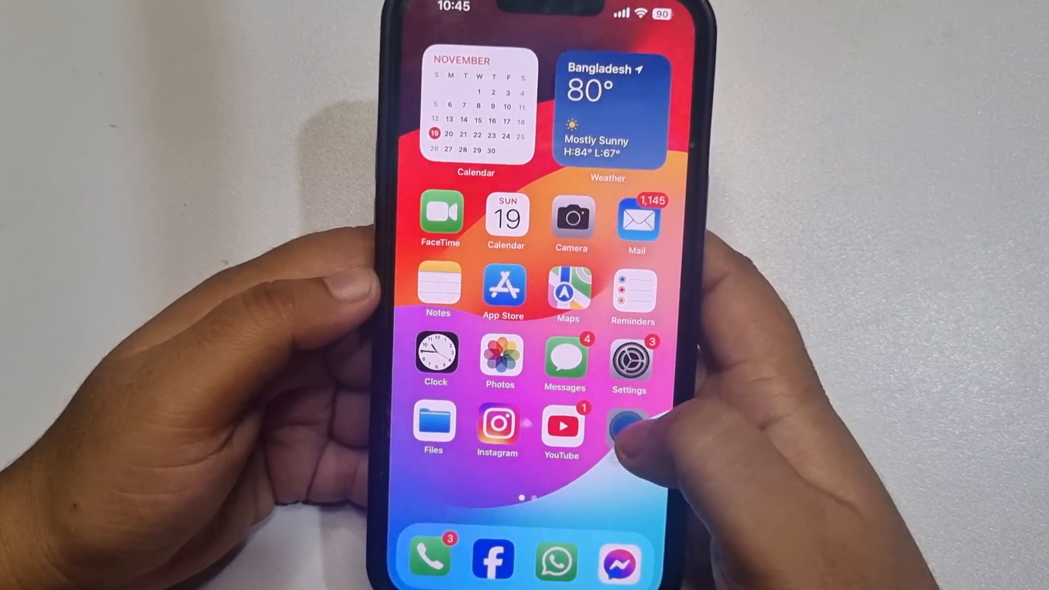
Load yagpdb.xyz in Safari from the 'yag' address-bar suggestion.
{"action": "left_click", "coordinate": [628, 429]}
{"action": "type", "text": "u"}
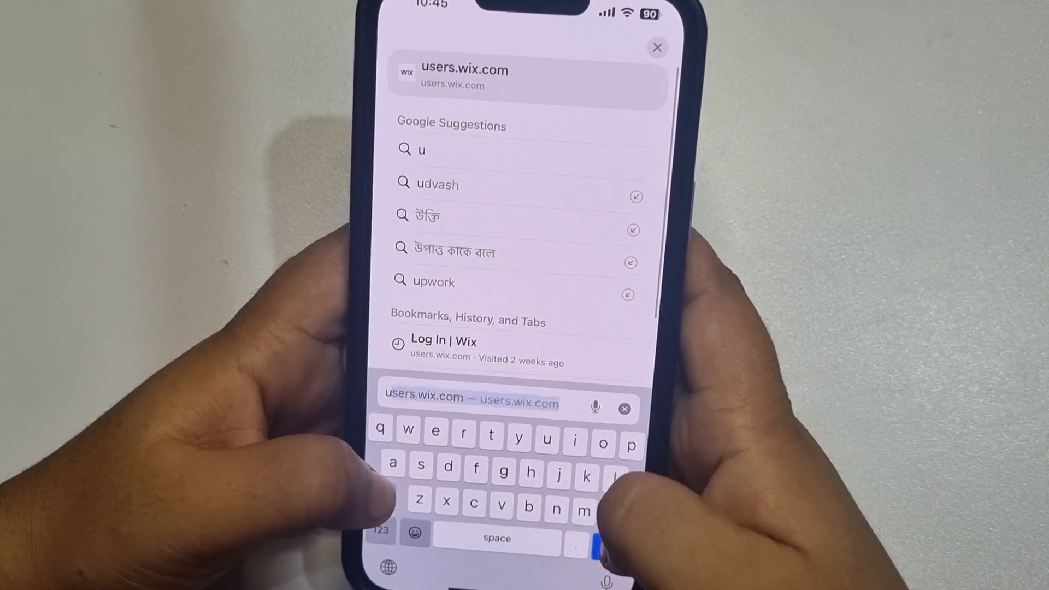
{"action": "type", "text": "yag"}
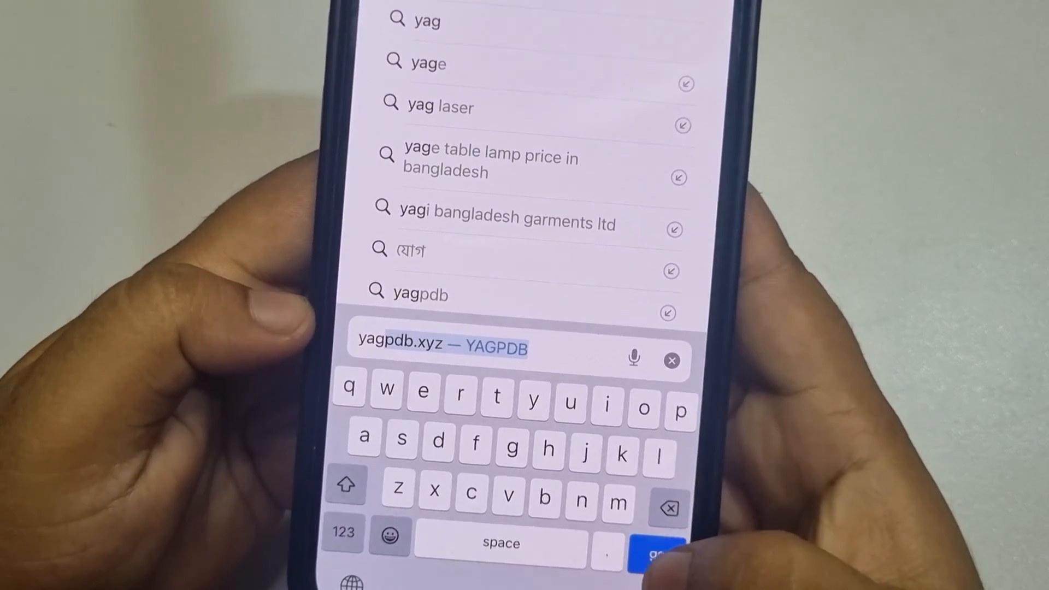
{"action": "left_click", "coordinate": [656, 552]}
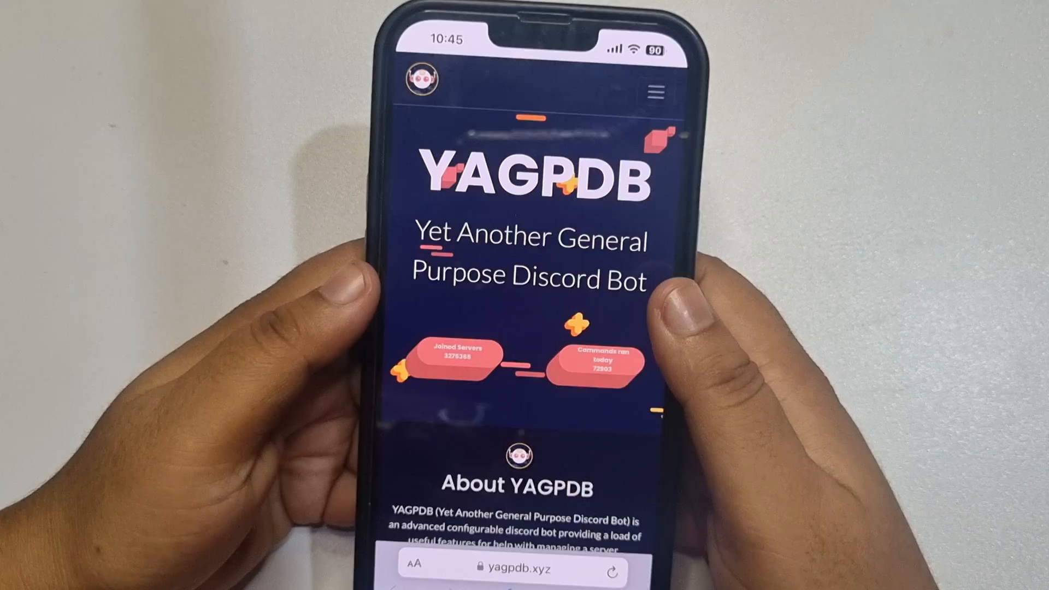
Go to YAGPDB's Control Panel and authorize it on the Discord login prompt.
{"action": "scroll", "scroll_direction": "down", "scroll_amount": 3}
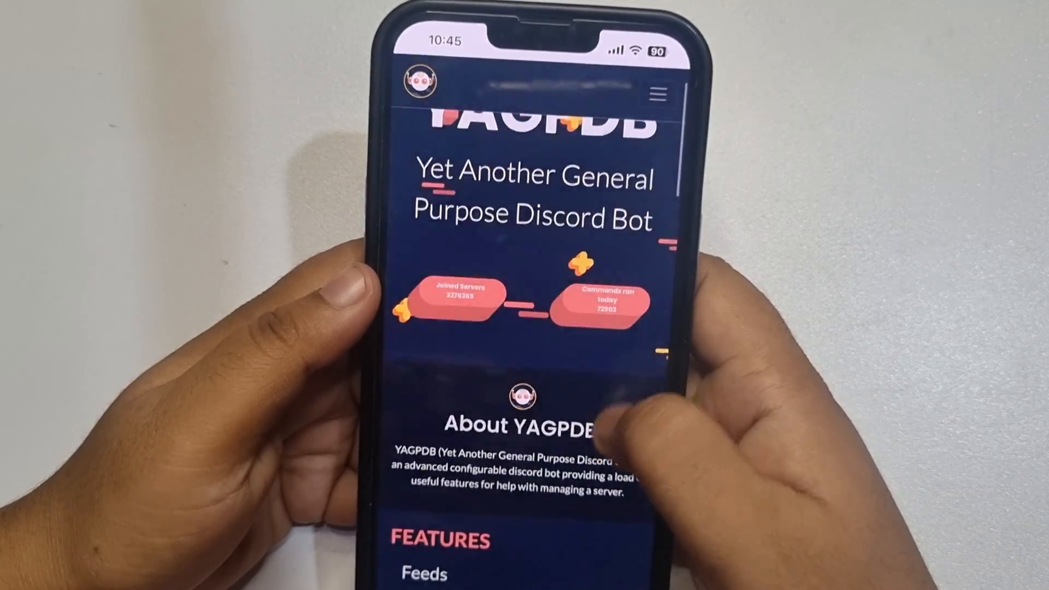
{"action": "left_click", "coordinate": [656, 92]}
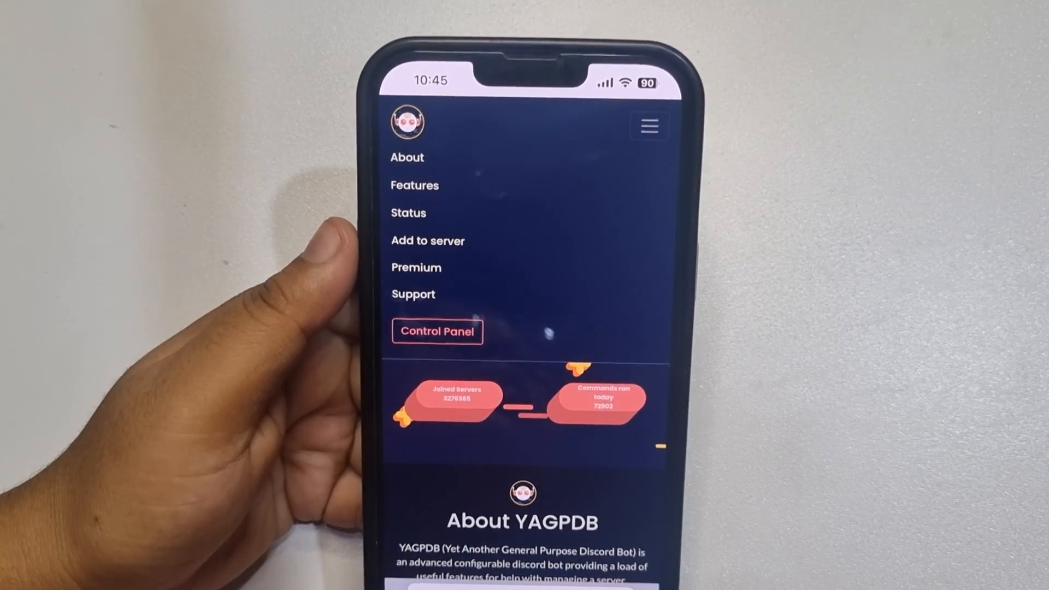
{"action": "left_click", "coordinate": [437, 332]}
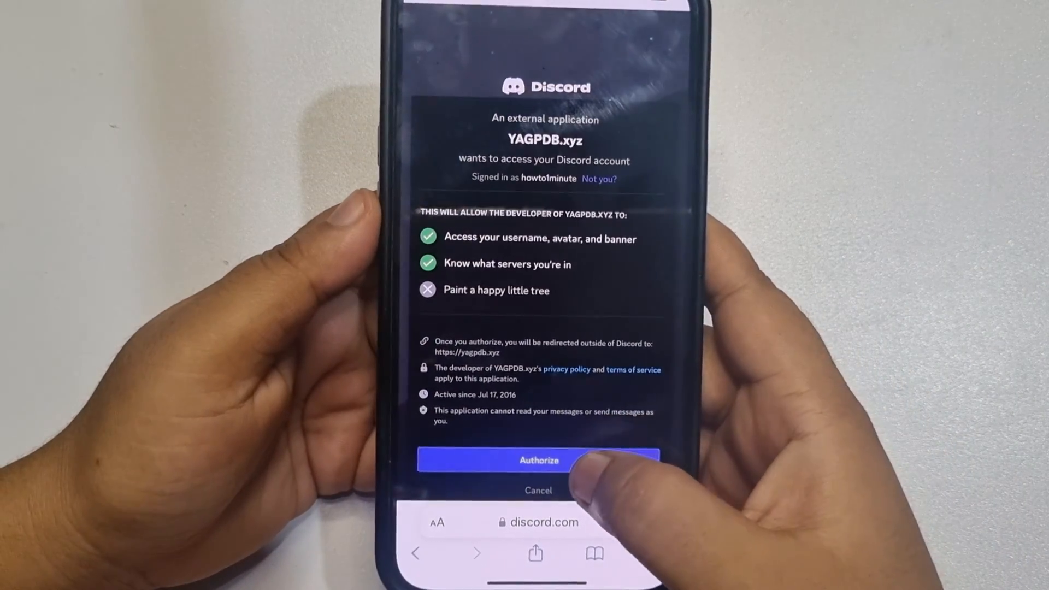
{"action": "left_click", "coordinate": [539, 460]}
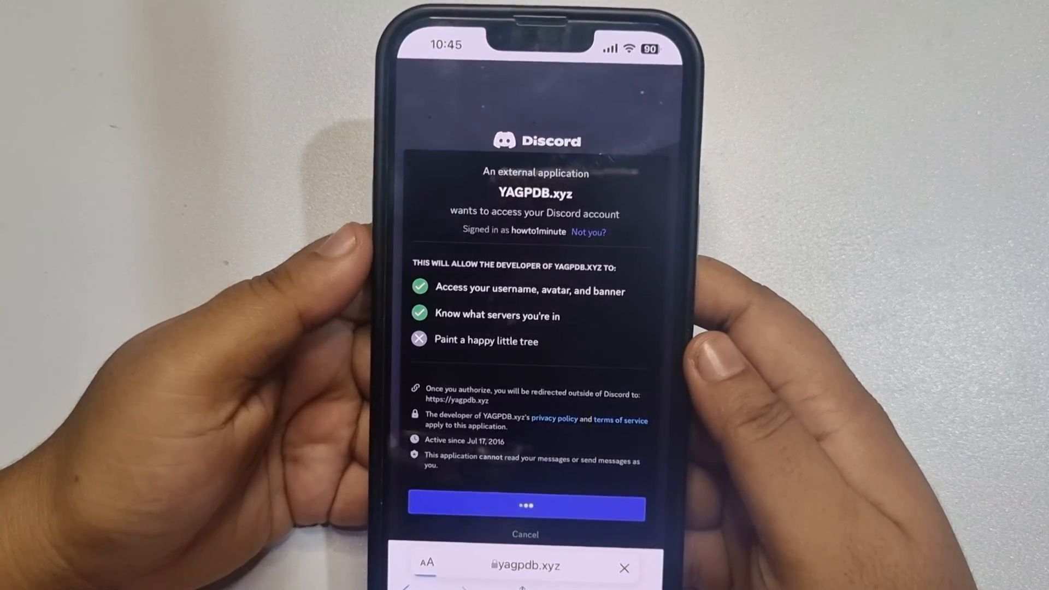
Choose Tutorial-River for adding YAGPDB and review its requested permissions.
{"action": "left_click", "coordinate": [526, 507]}
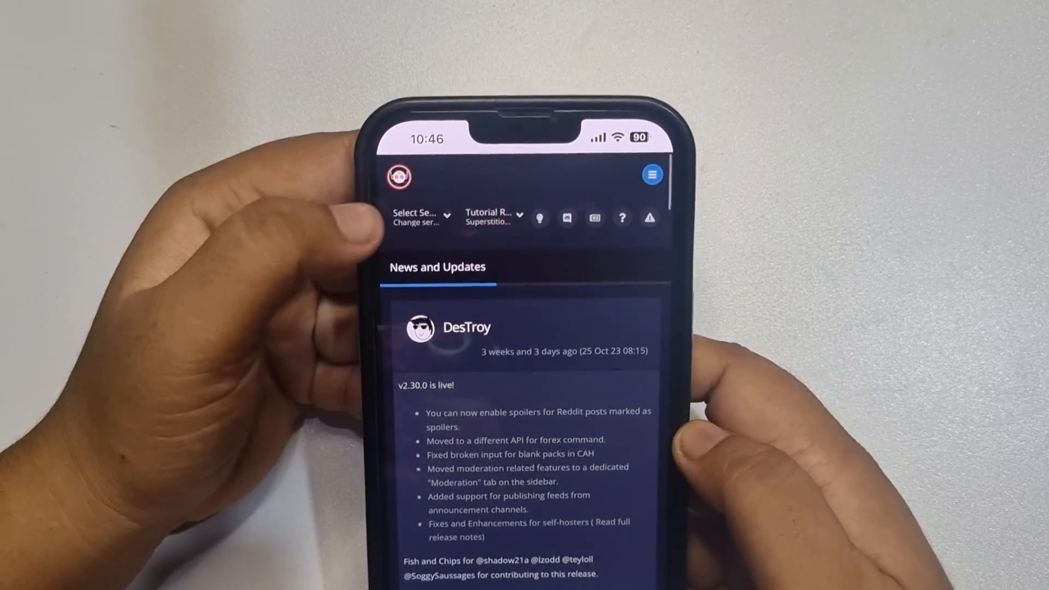
{"action": "left_click", "coordinate": [418, 216]}
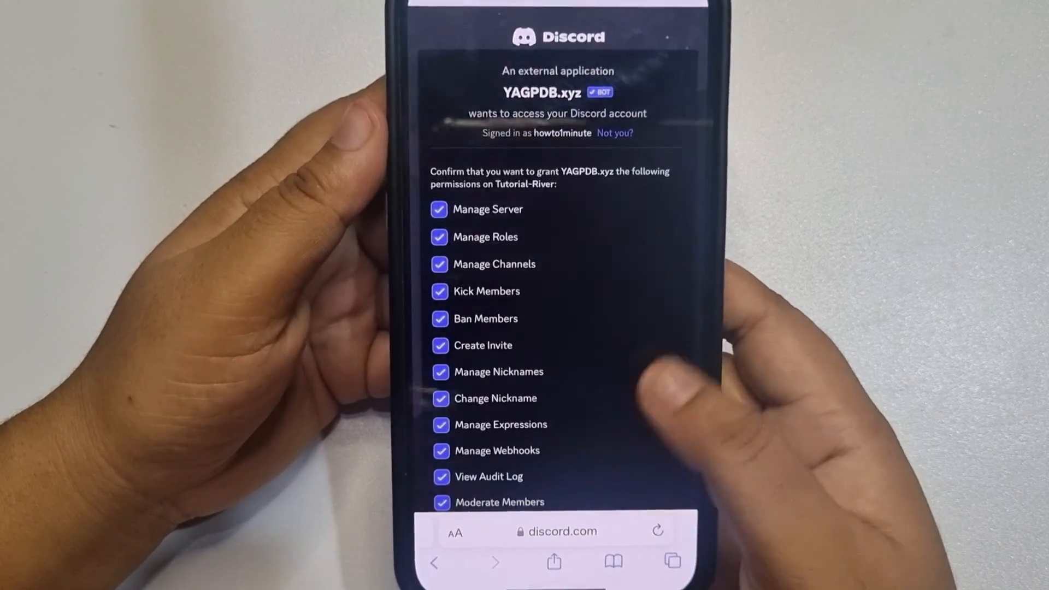
{"action": "scroll", "scroll_direction": "down", "scroll_amount": 3}
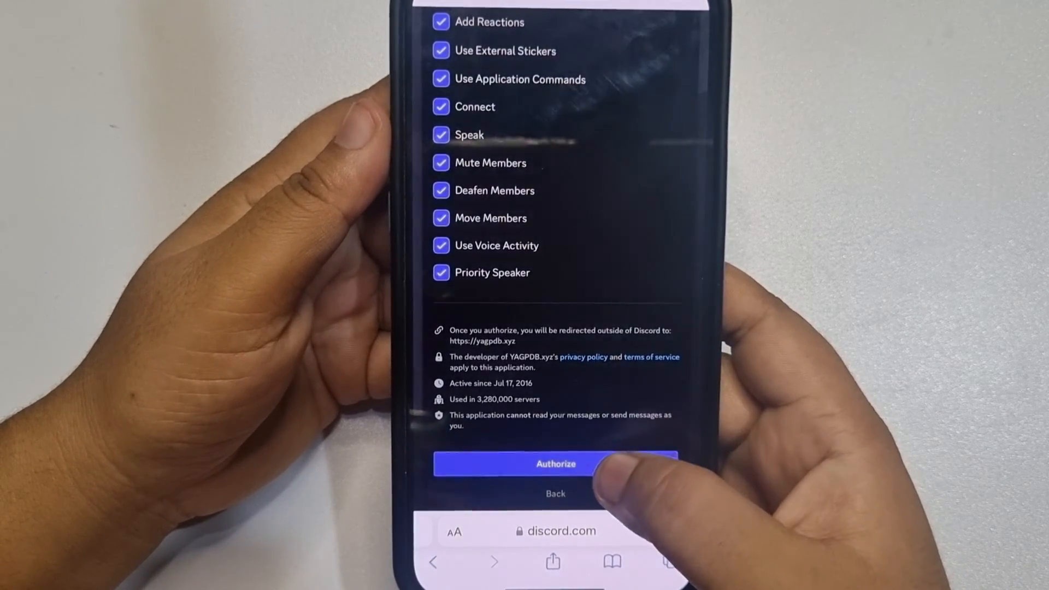
Authorize the bot's permissions and pass the 'I am human' captcha.
{"action": "left_click", "coordinate": [554, 464]}
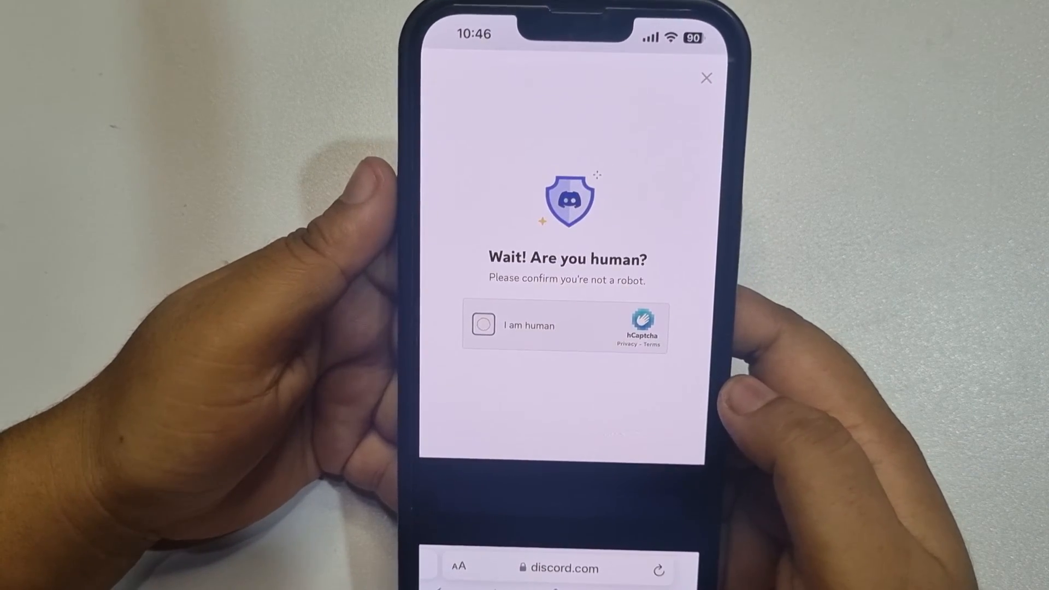
{"action": "left_click", "coordinate": [483, 325]}
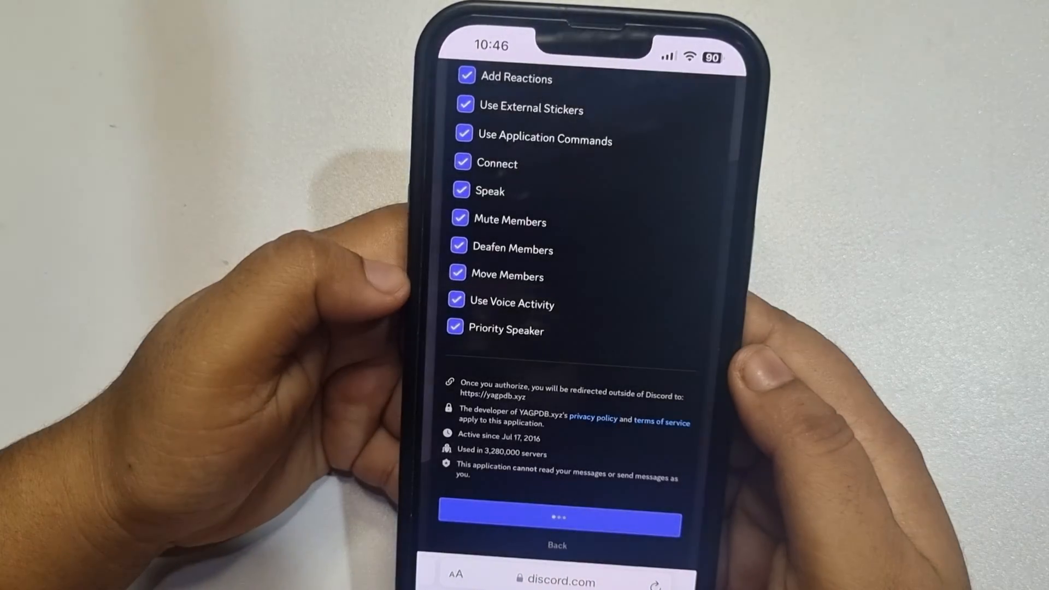
{"action": "left_click", "coordinate": [559, 522]}
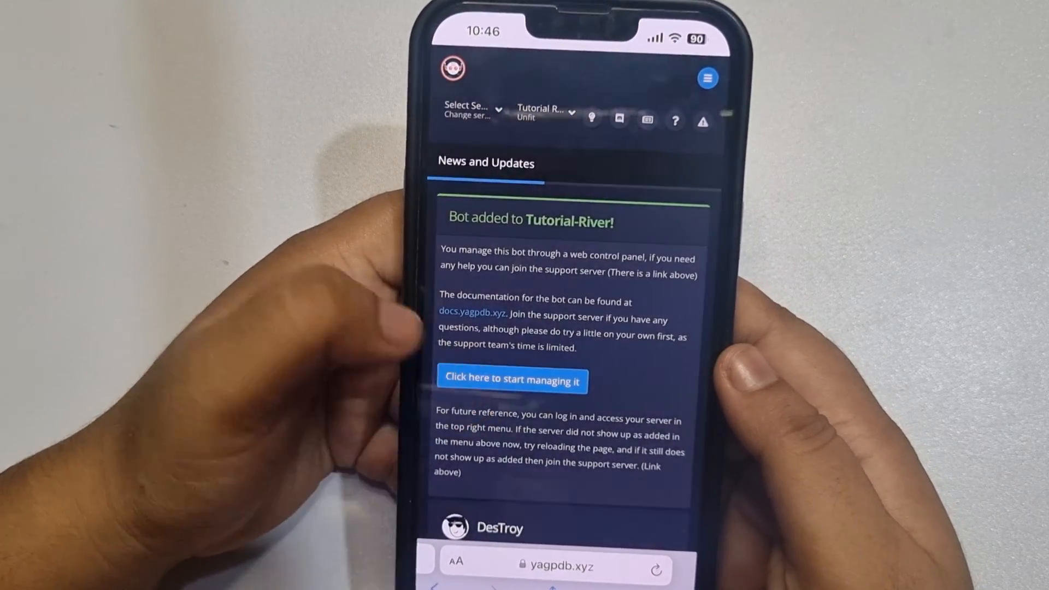
Manage Tutorial-River in YAGPDB and scroll the Combined Overview to the Autorole plugin.
{"action": "left_click", "coordinate": [512, 378]}
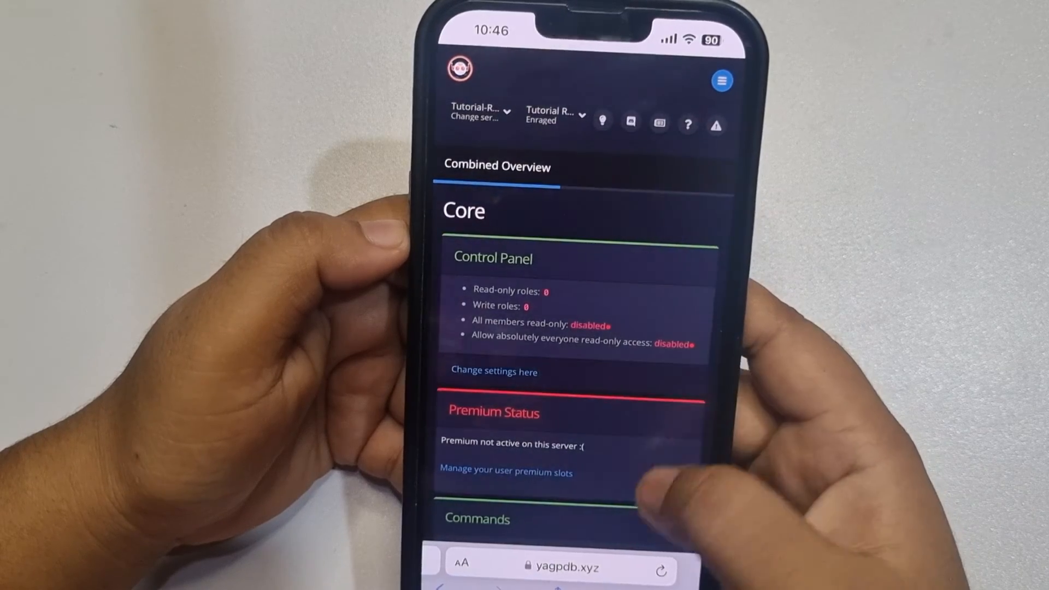
{"action": "scroll", "scroll_direction": "down", "scroll_amount": 3}
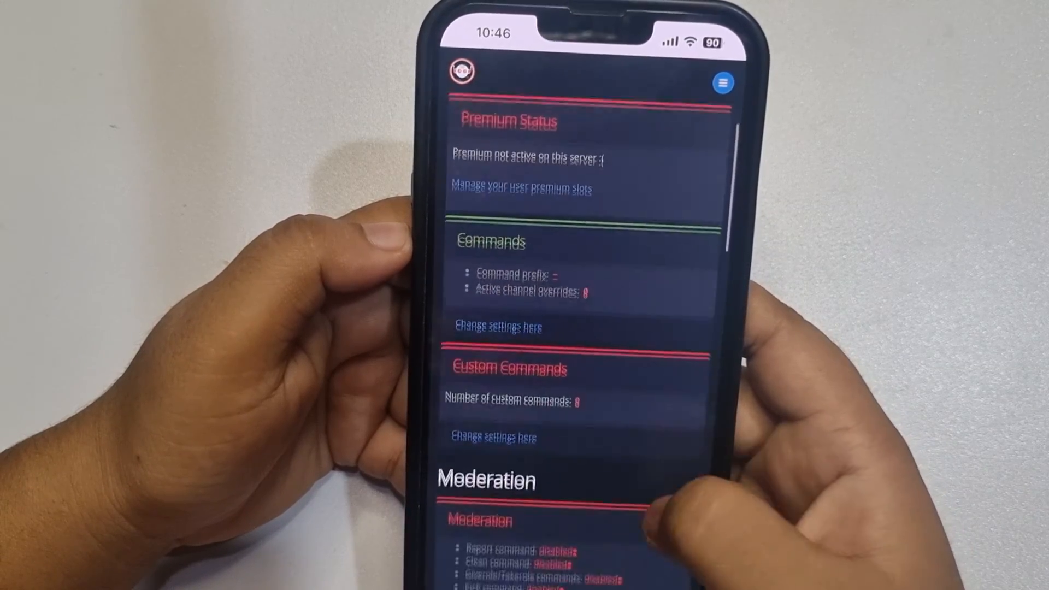
{"action": "scroll", "scroll_direction": "down", "scroll_amount": 3}
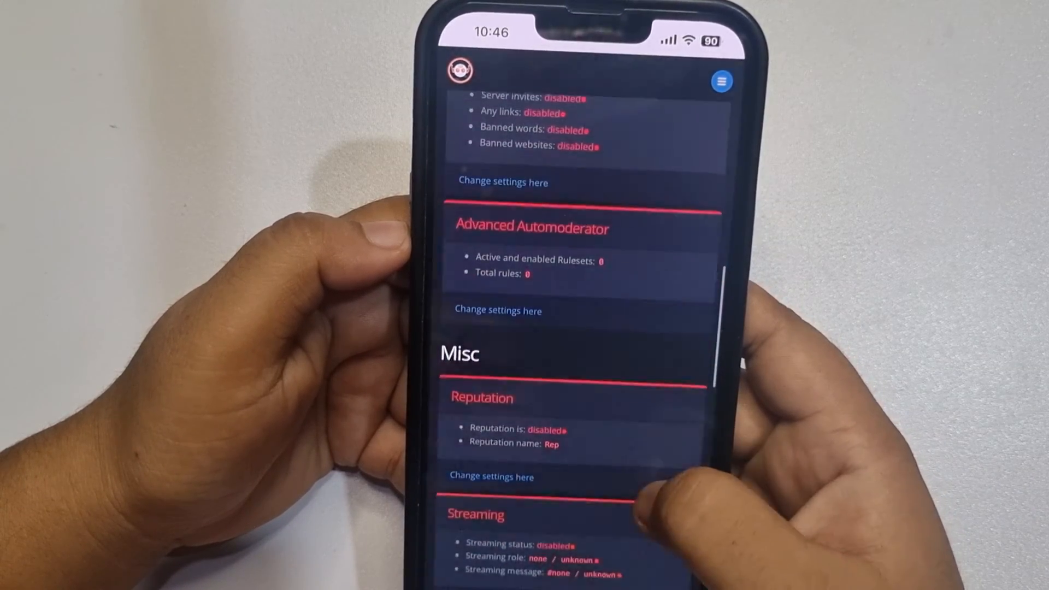
{"action": "scroll", "scroll_direction": "down", "scroll_amount": 3}
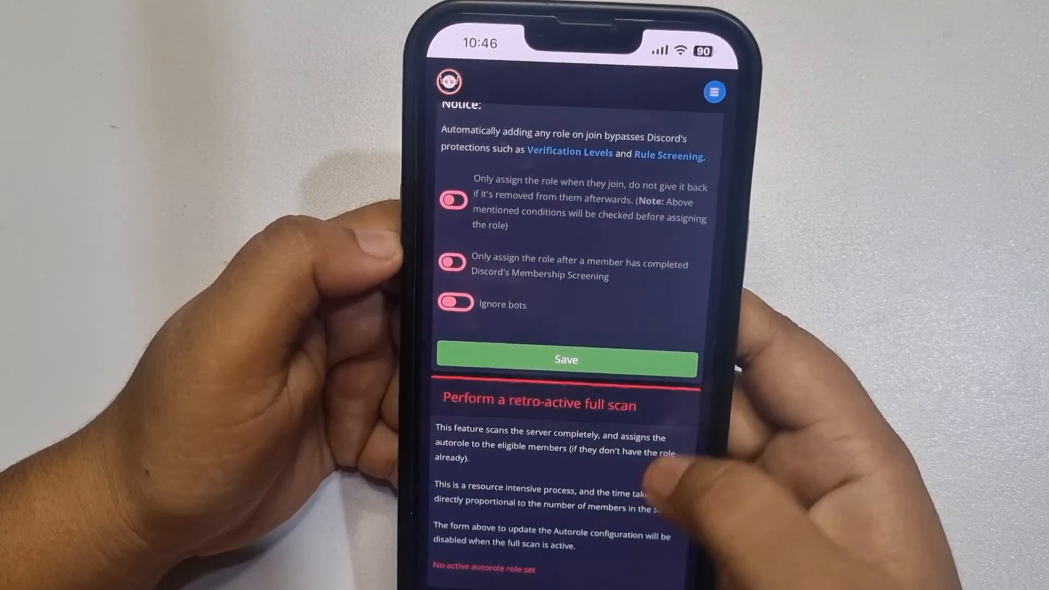
{"action": "scroll", "scroll_direction": "down", "scroll_amount": 3}
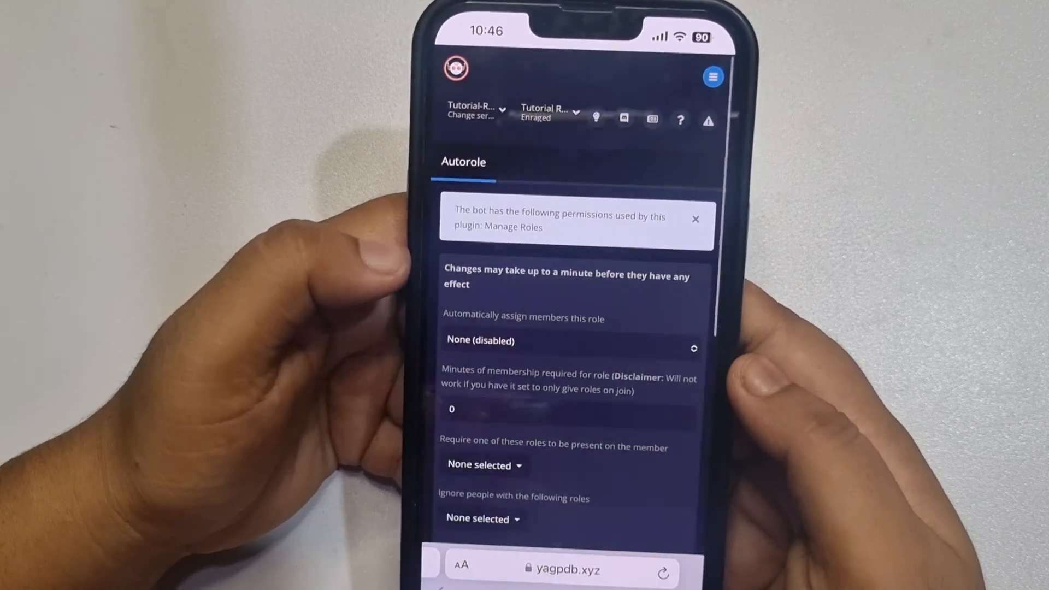
Switch the Autorole page to Online gaming, pick the test role, and scroll to Save.
{"action": "left_click", "coordinate": [570, 349]}
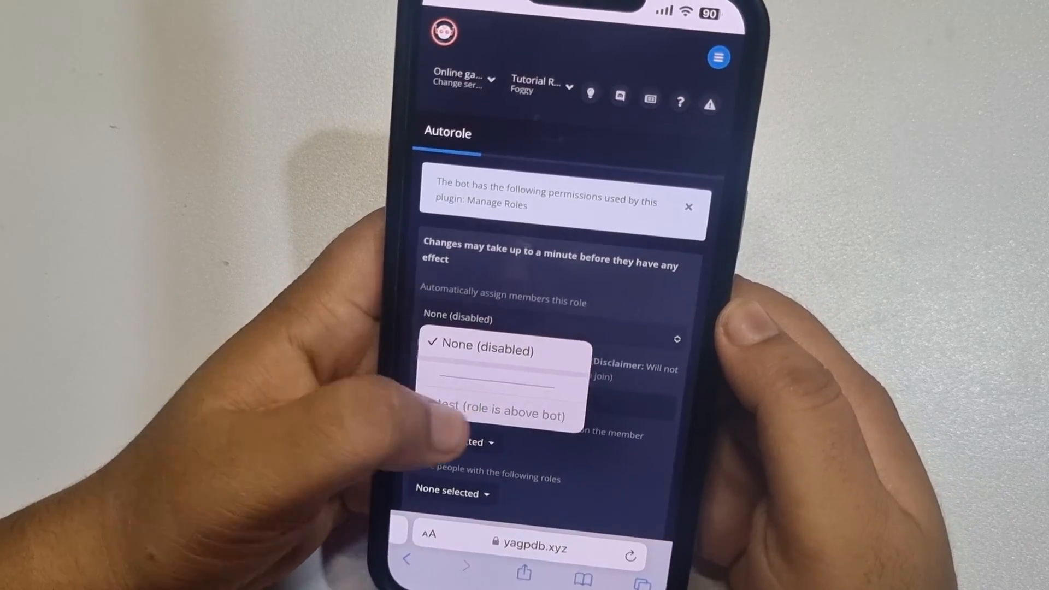
{"action": "left_click", "coordinate": [486, 344]}
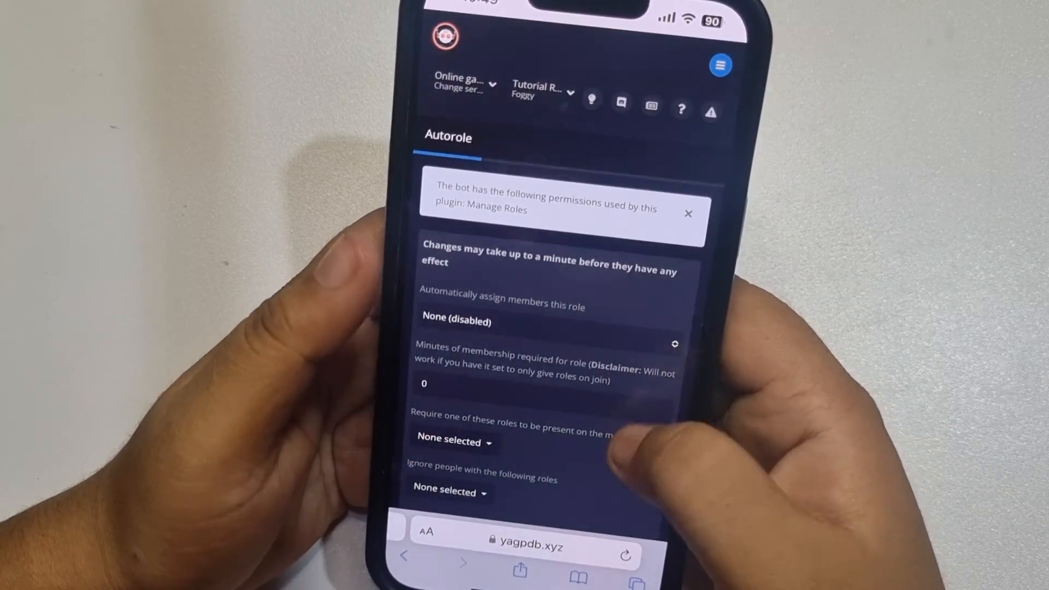
{"action": "scroll", "scroll_direction": "down", "scroll_amount": 3}
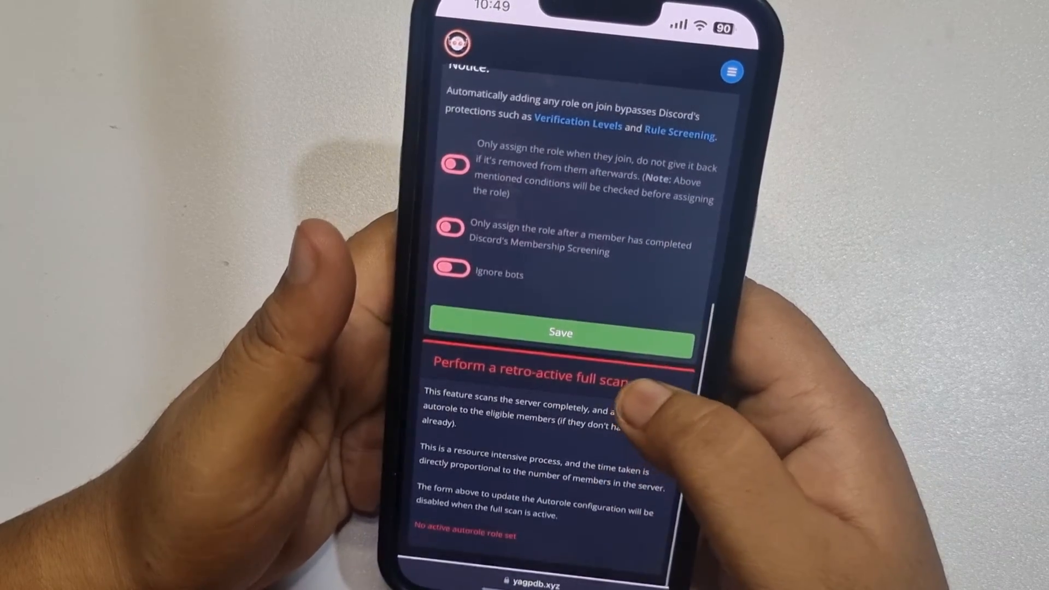